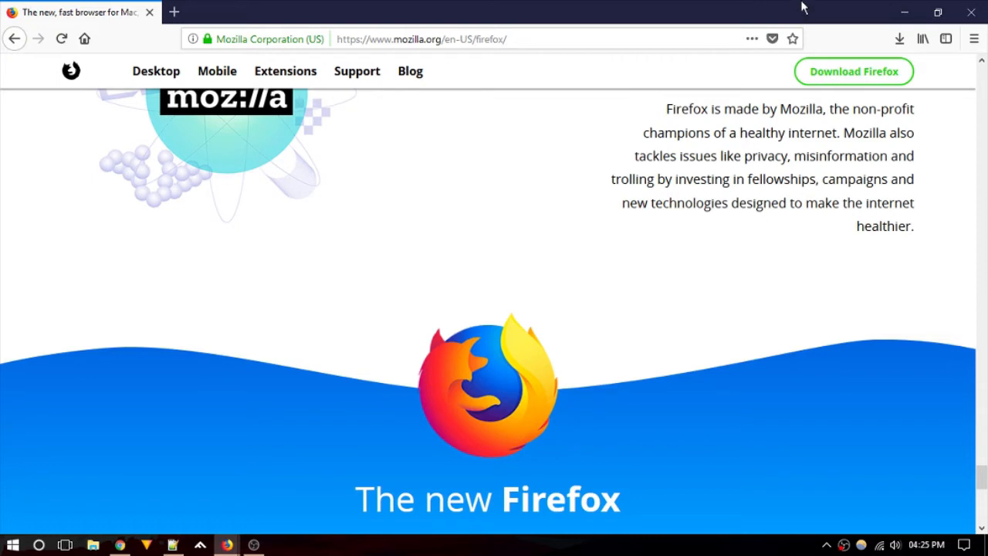
mouse_move(83, 37)
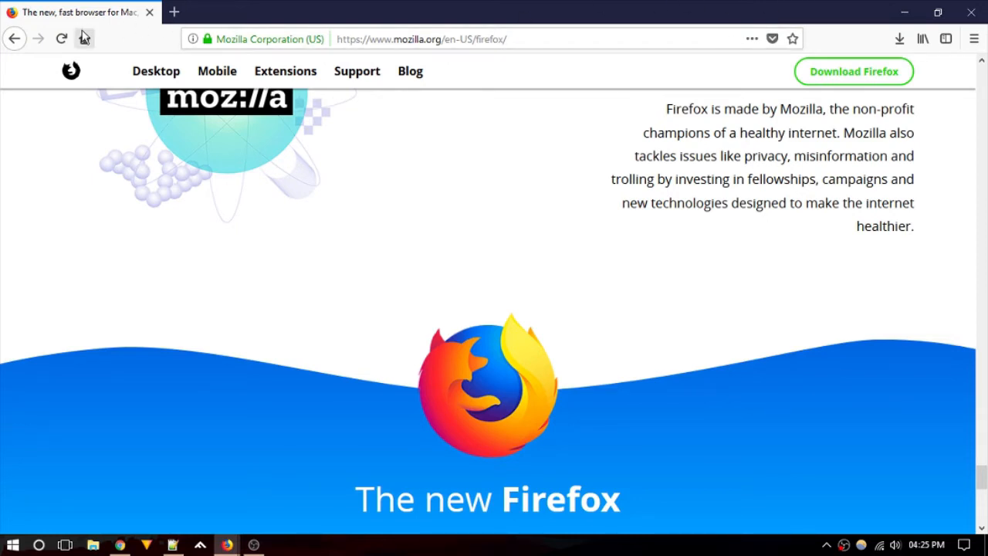
Remove the Home shortcut from the toolbar via its context menu.
right_click(85, 39)
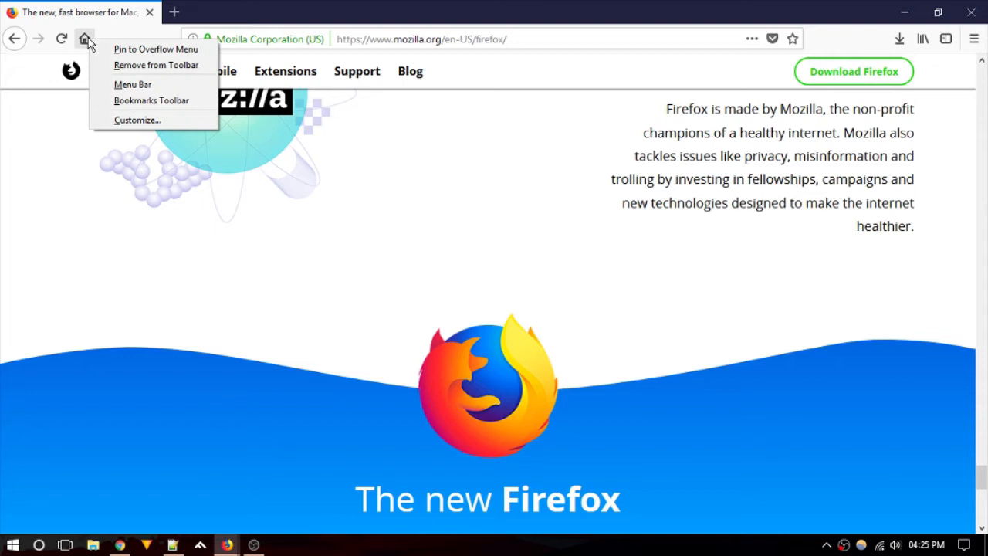
mouse_move(156, 65)
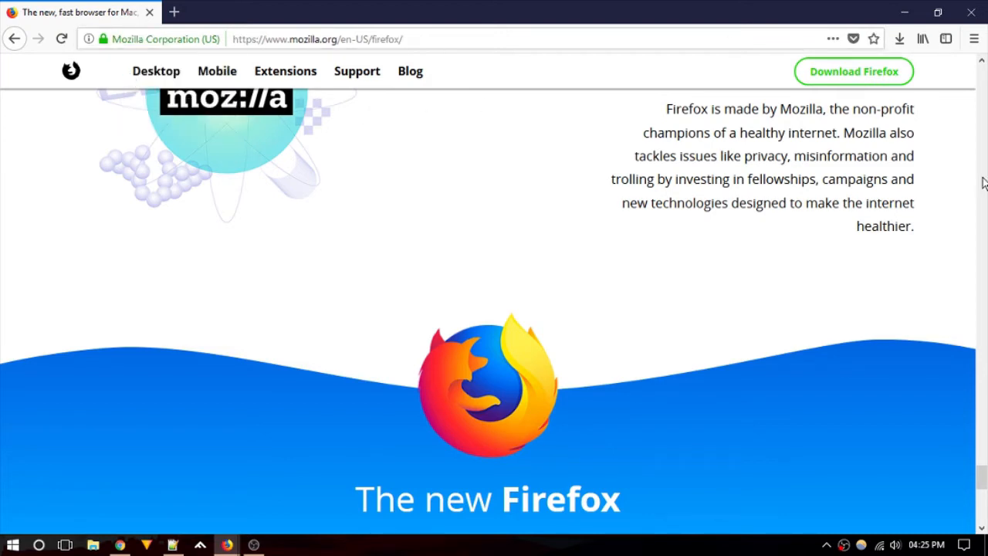
mouse_move(625, 175)
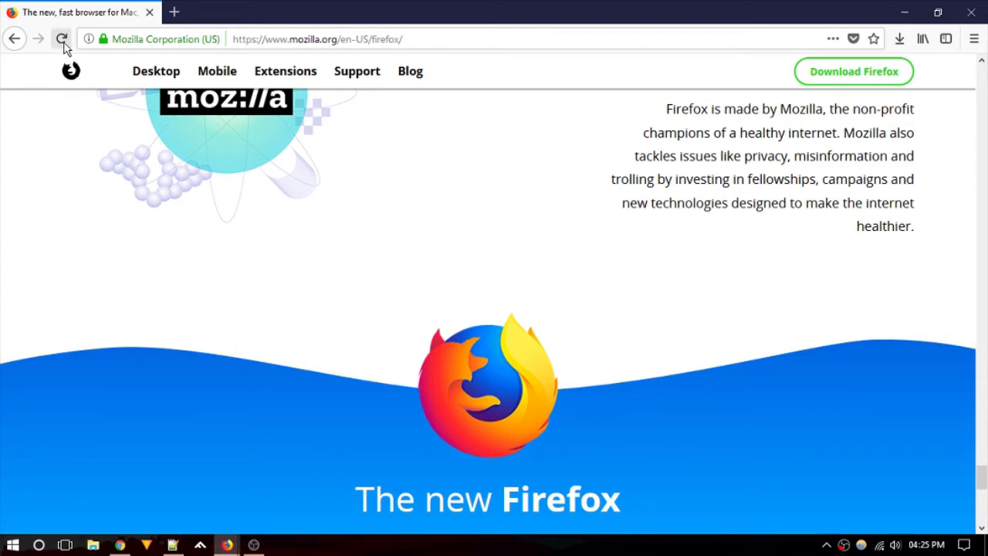
Customize the toolbar and drag an item from the palette onto it.
right_click(62, 39)
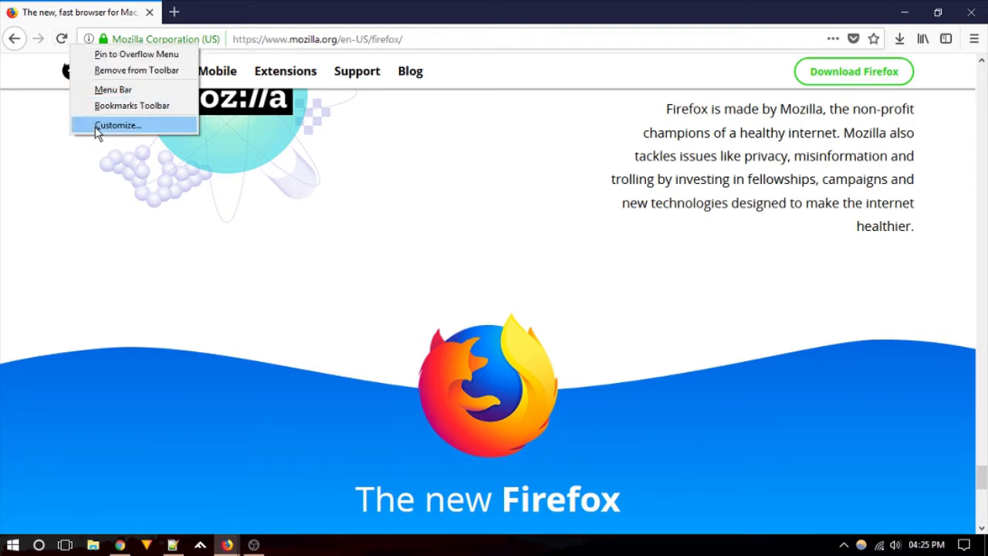
click(118, 125)
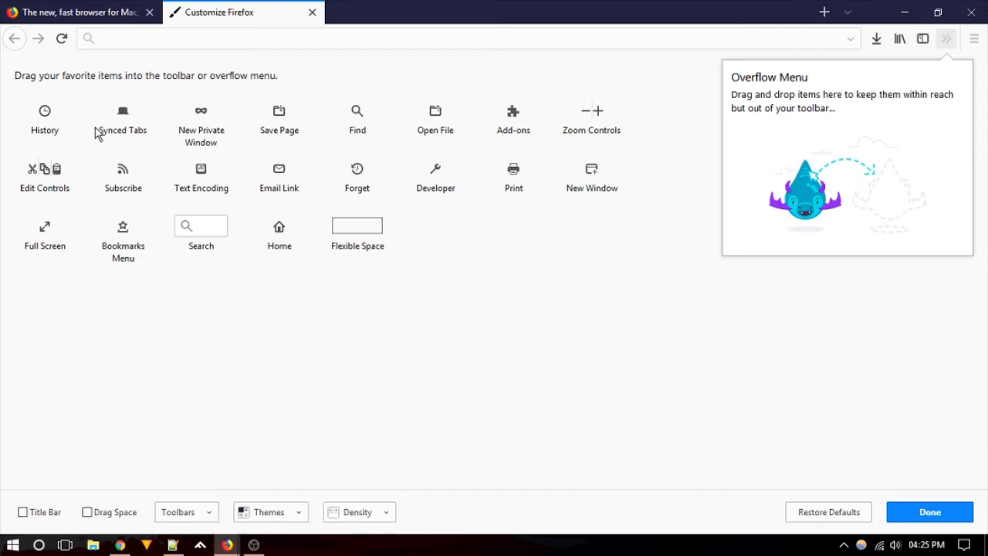
mouse_move(126, 130)
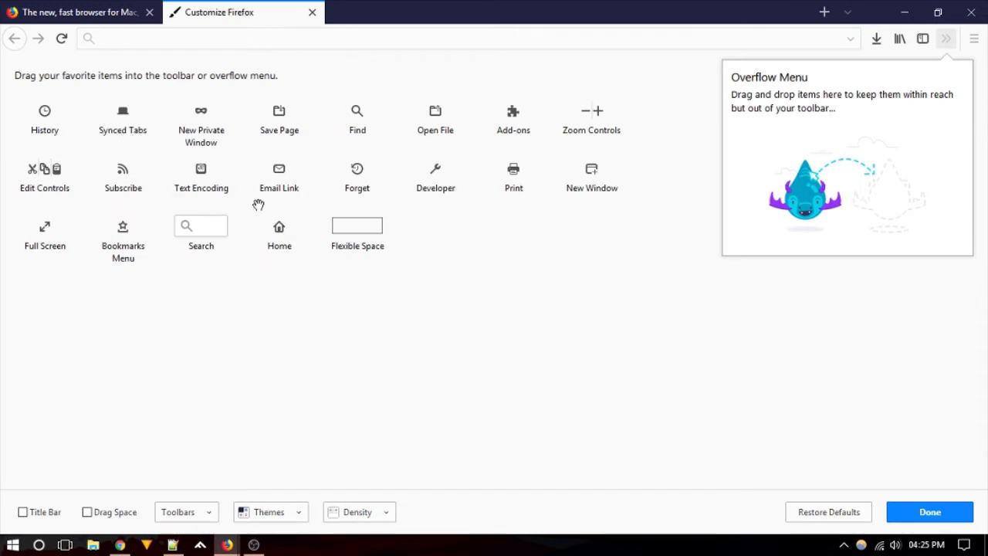
mouse_move(278, 250)
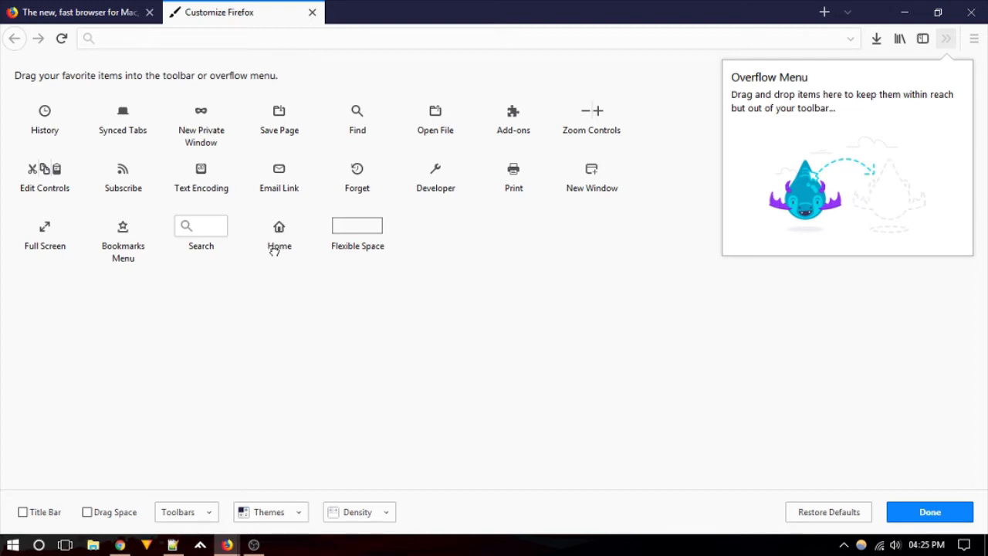
drag(278, 232, 85, 39)
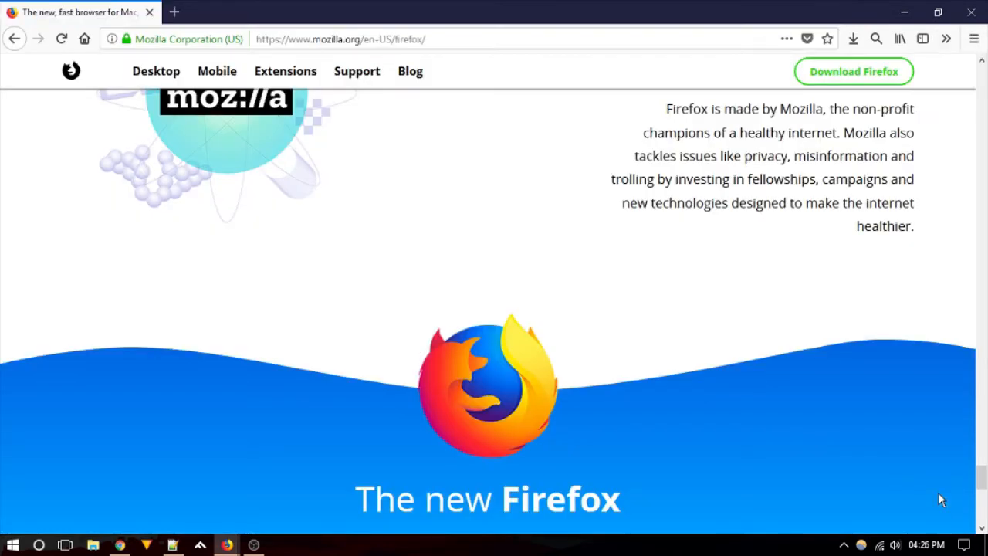
Return to Customize and apply the Dark theme from the Themes list.
click(944, 39)
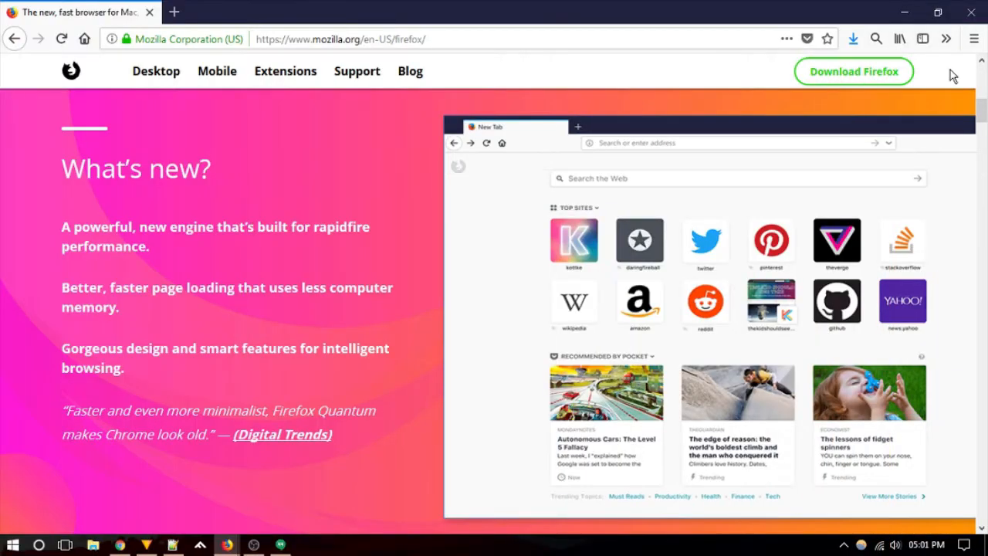
right_click(875, 39)
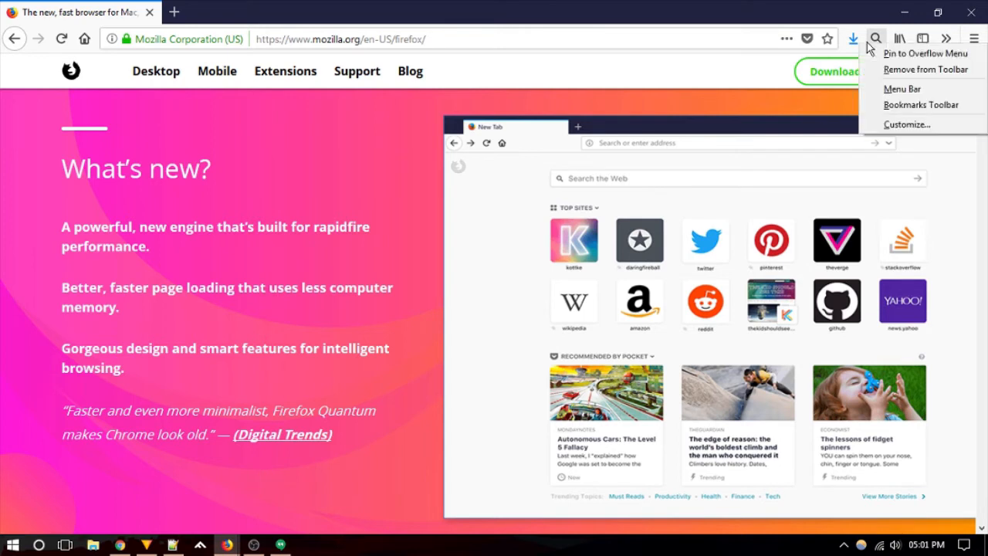
click(908, 123)
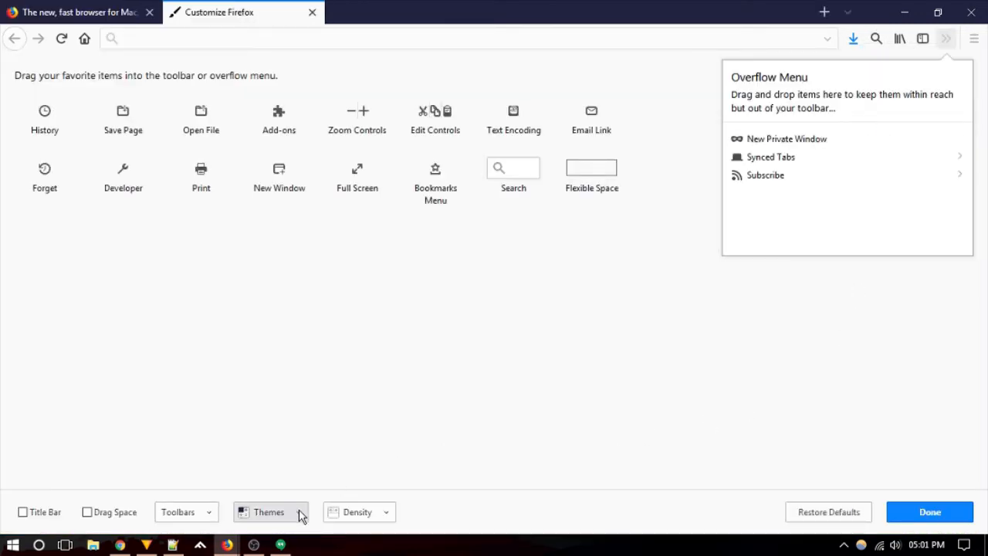
click(268, 513)
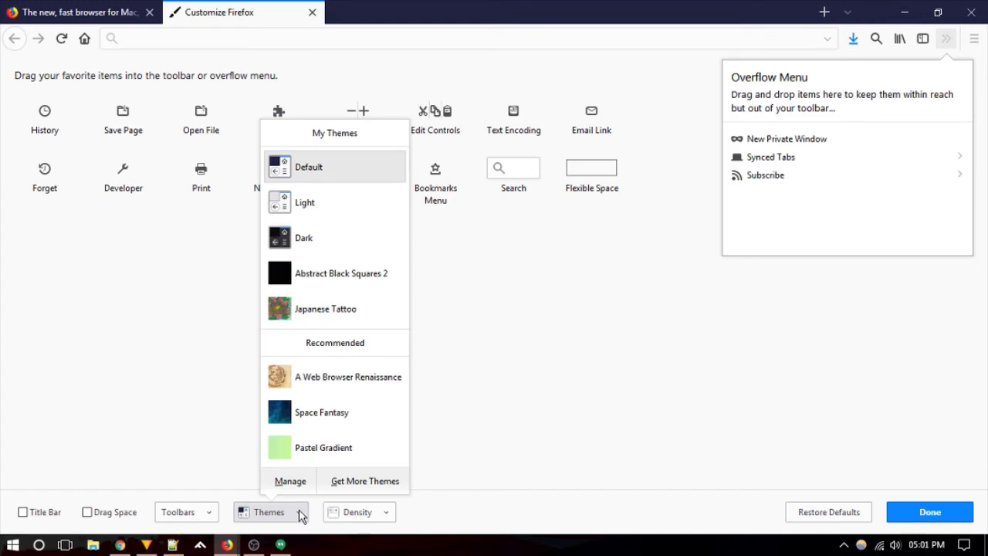
mouse_move(376, 222)
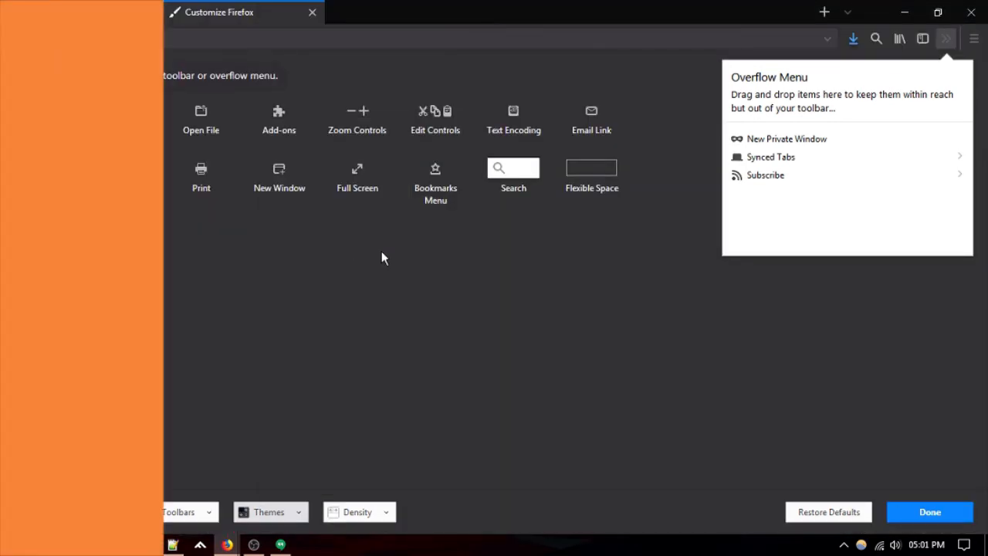
Finish customizing, then reopen Customize and enable the Drag Space option.
click(929, 513)
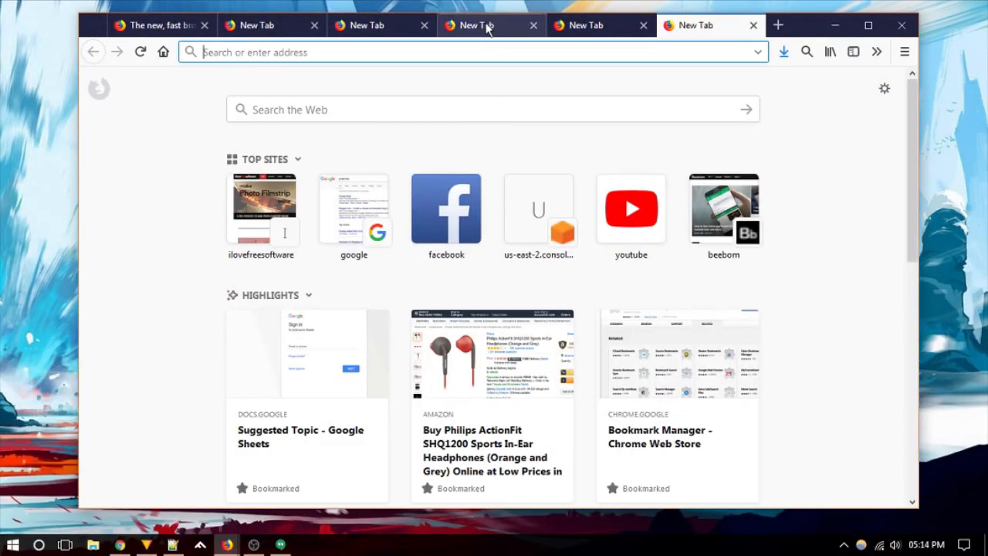
right_click(162, 52)
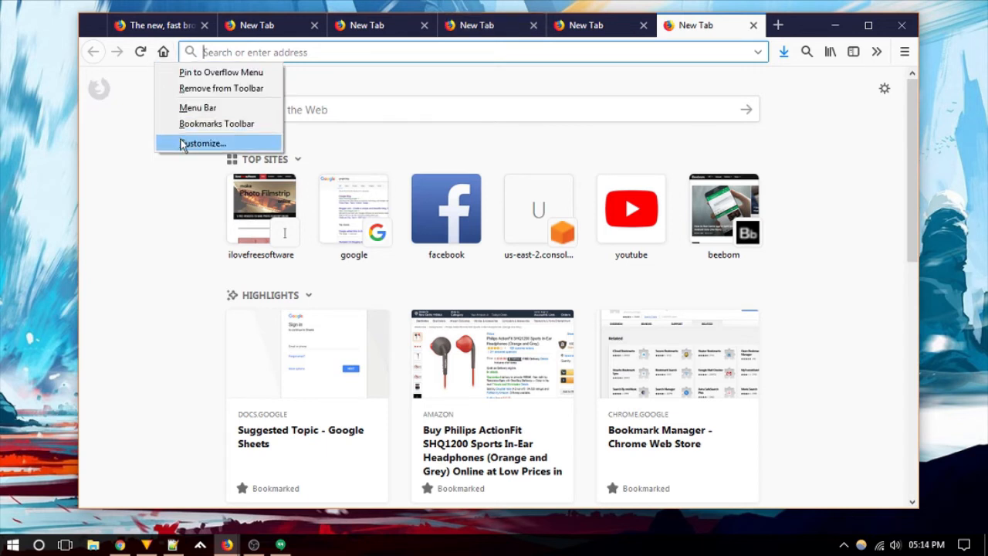
click(204, 142)
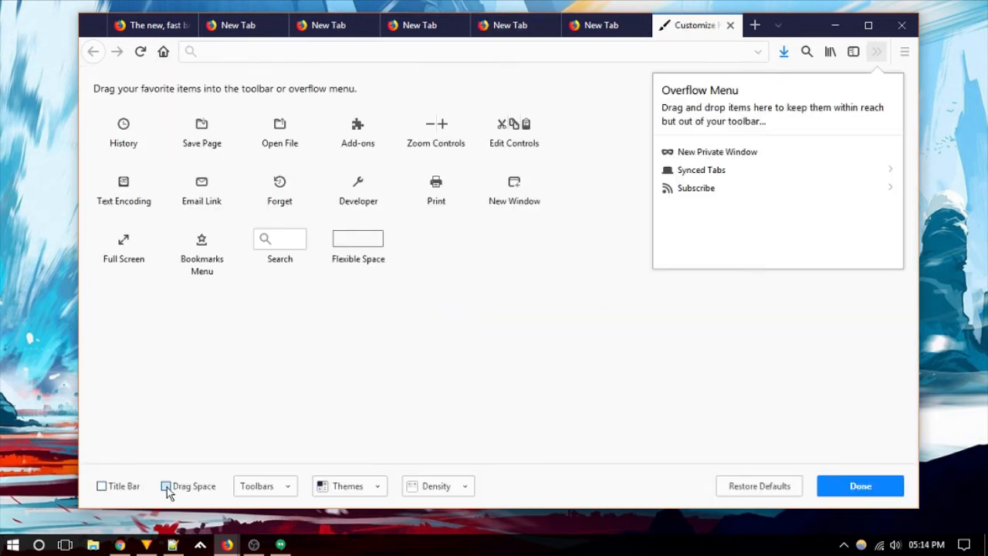
click(166, 485)
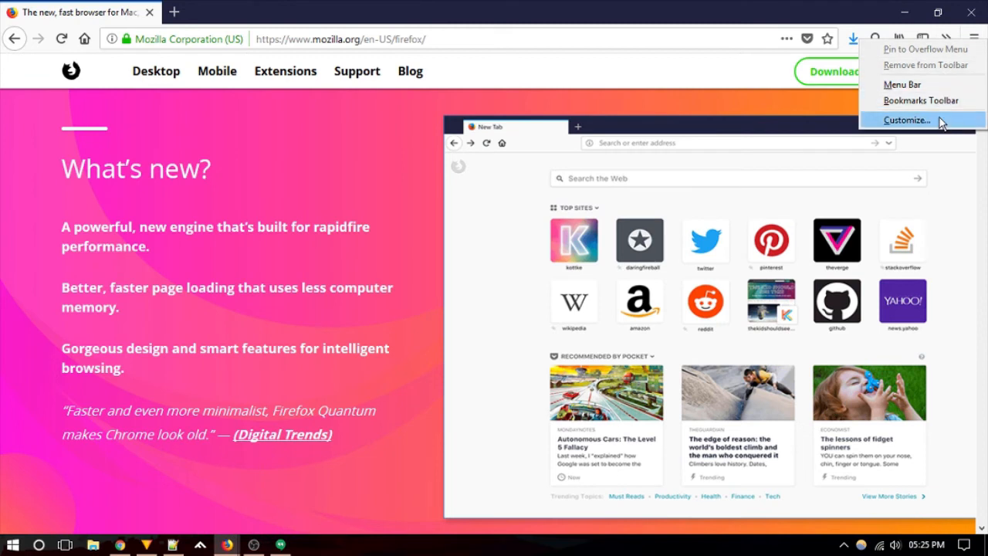
Show the Density choices Compact, Normal and Touch with Use Touch for Tablet Mode.
click(907, 121)
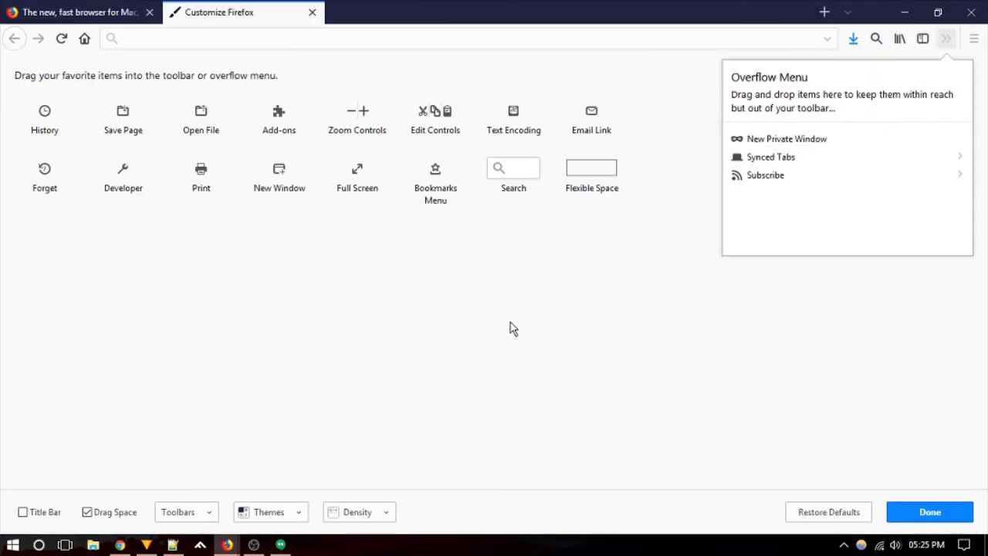
click(358, 512)
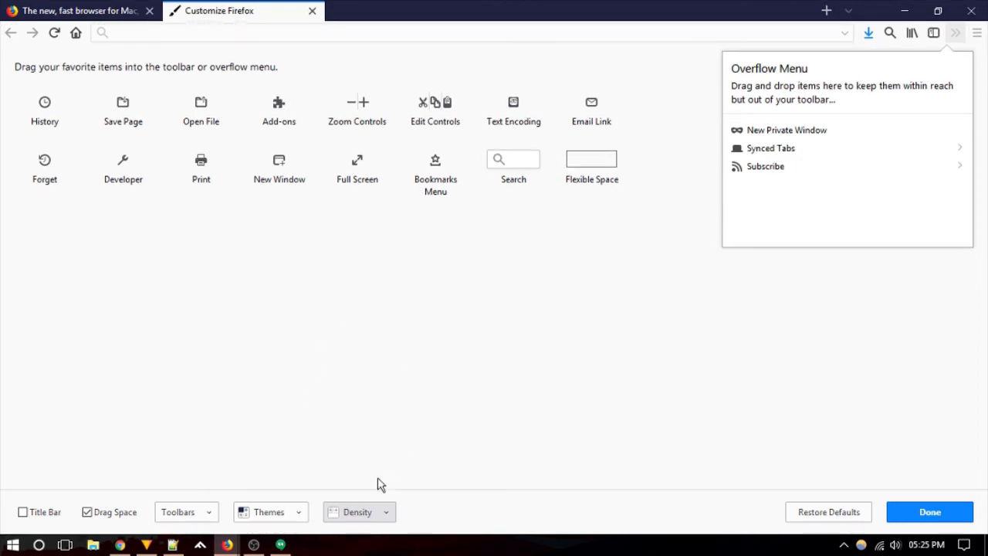
mouse_move(371, 500)
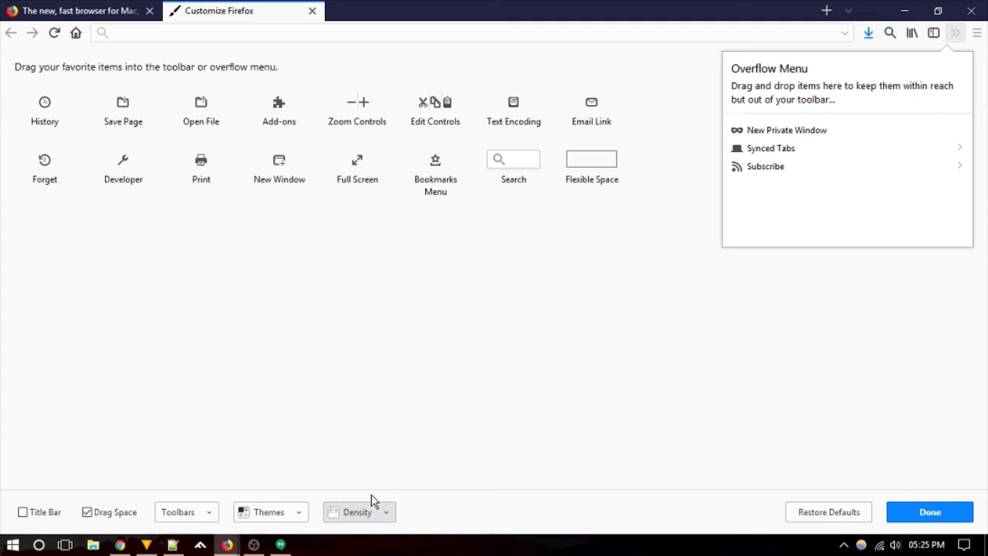
mouse_move(373, 515)
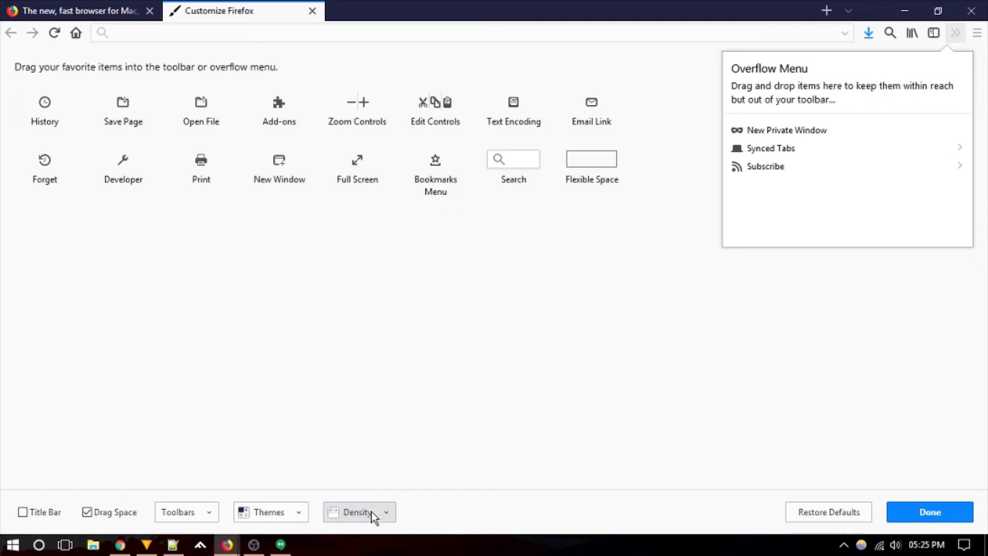
click(358, 512)
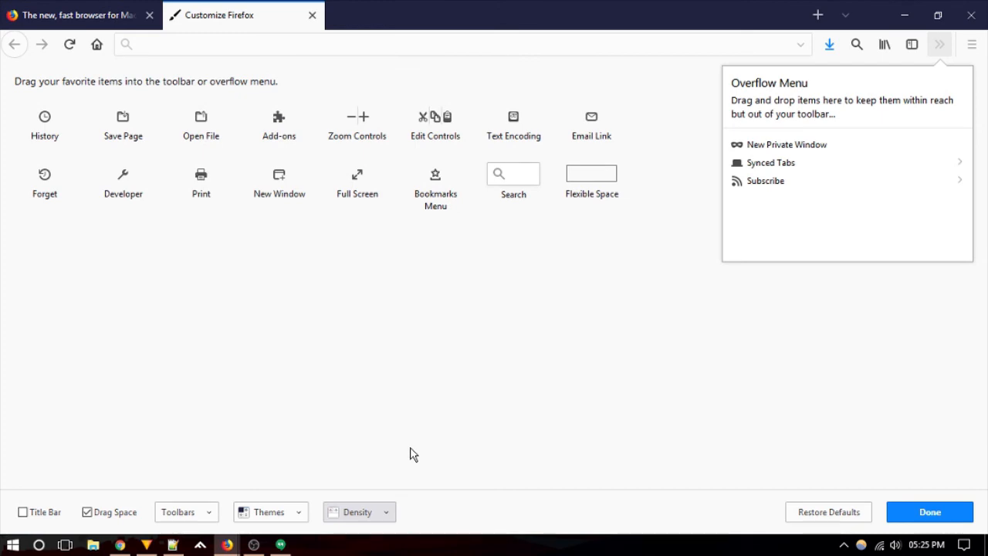
click(358, 512)
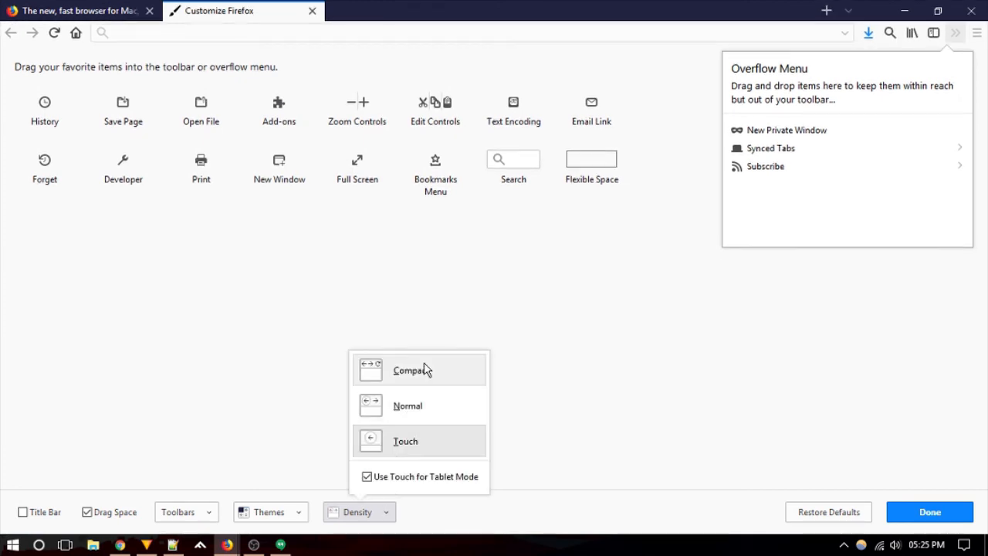